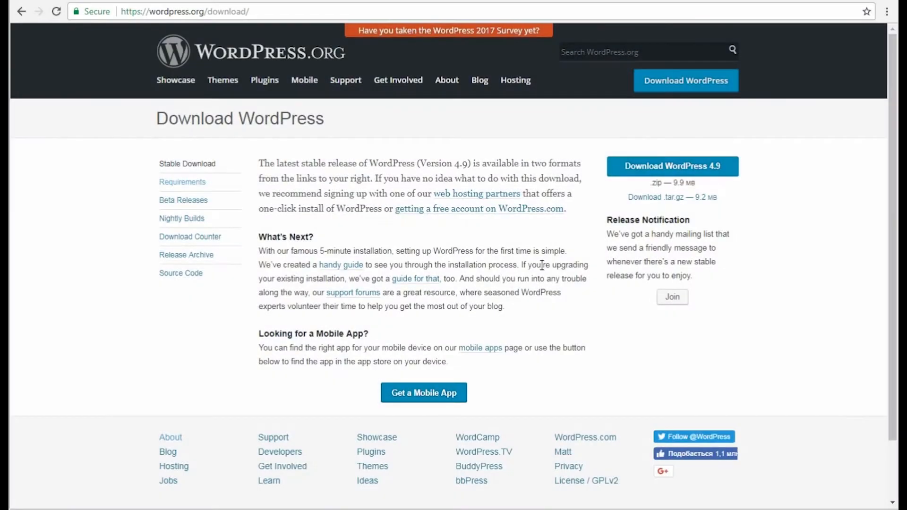
mouse_move(520, 264)
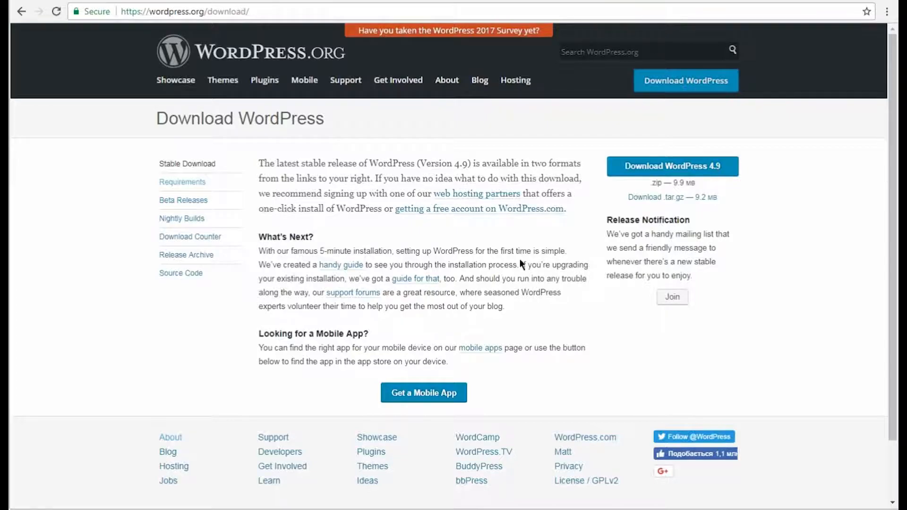
mouse_move(628, 175)
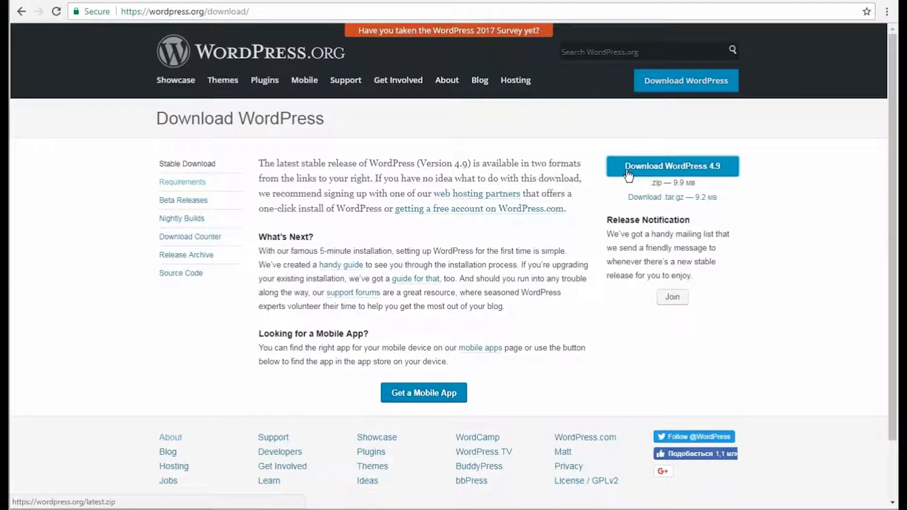
- Download the WordPress 4.9 zip from WordPress.org and locate it in the Downloads folder
click(671, 166)
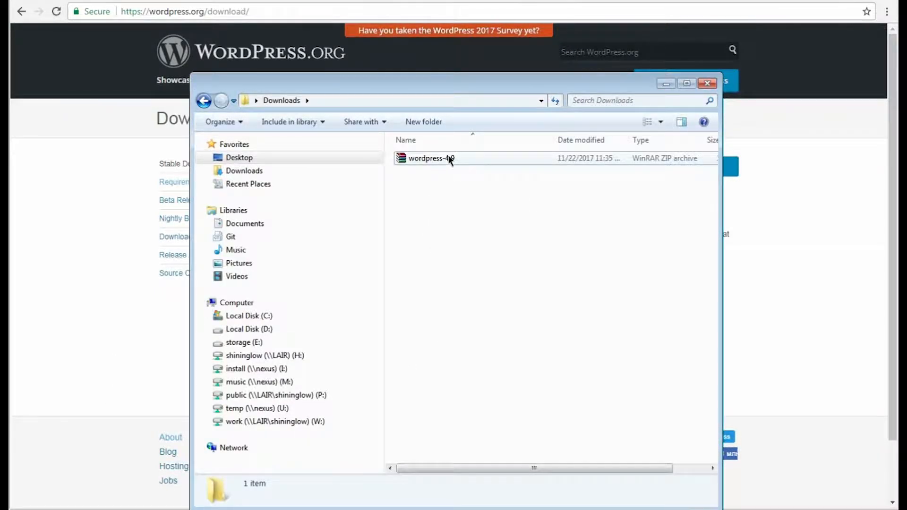
click(707, 83)
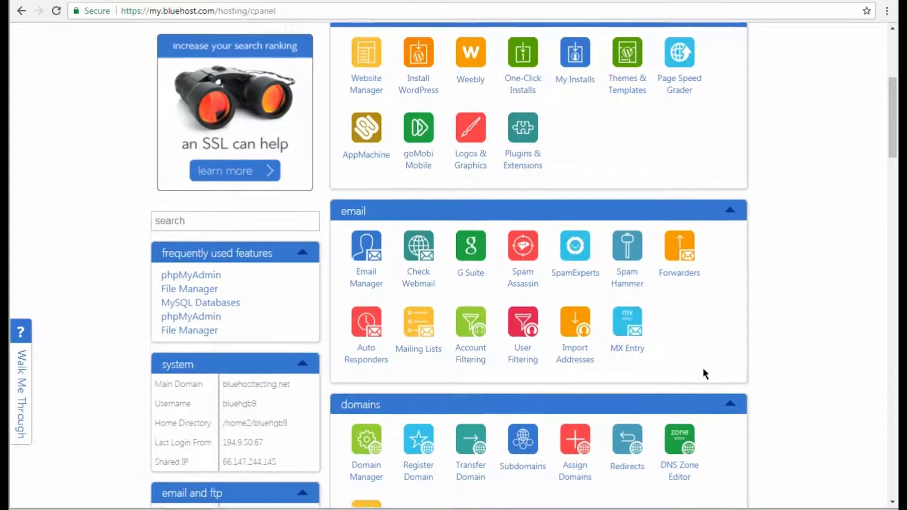
- Launch File Manager starting at the Web Root, landing in the empty my-wordpress folder
scroll(down, 3)
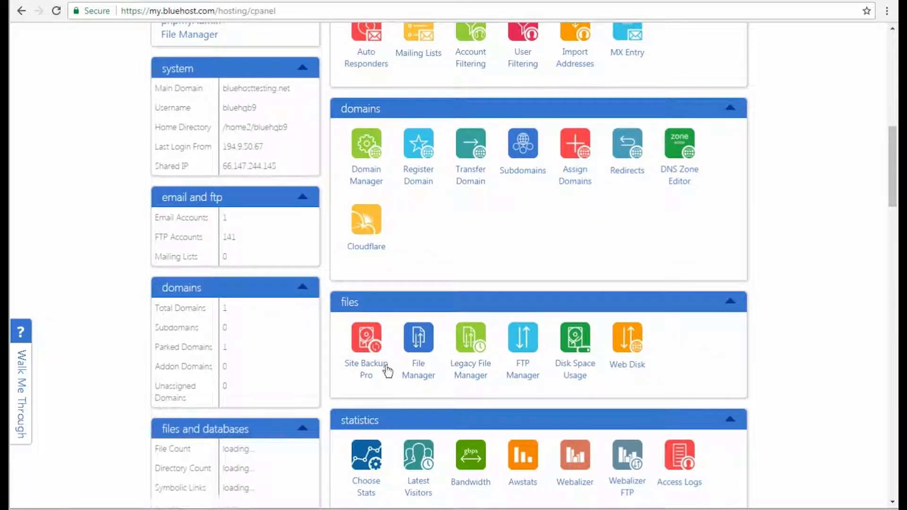
click(417, 338)
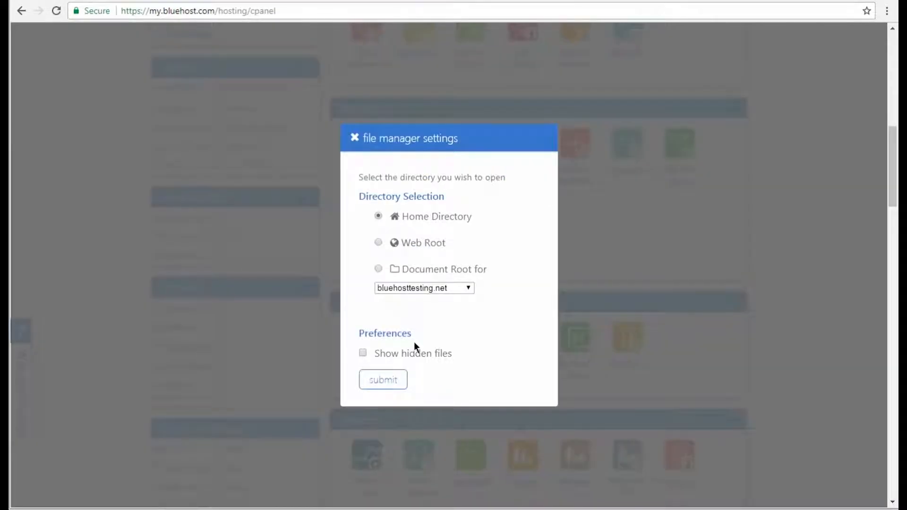
click(377, 242)
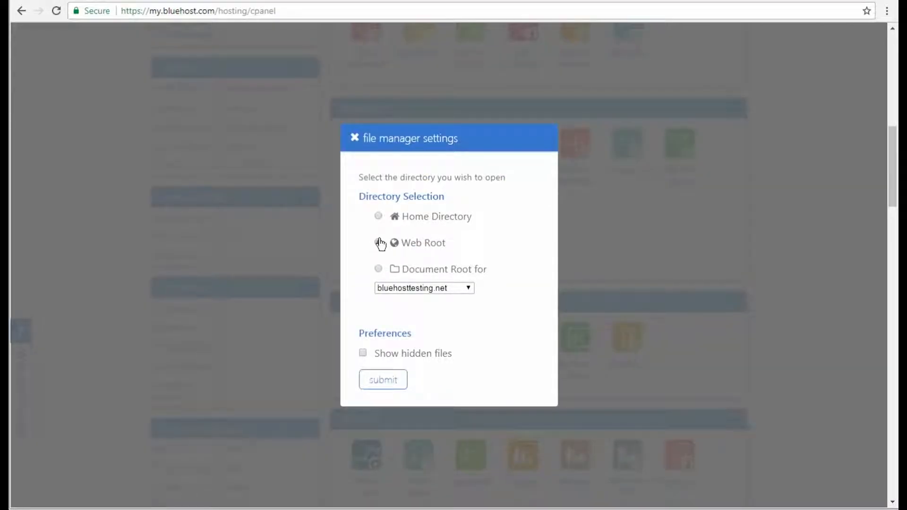
click(378, 243)
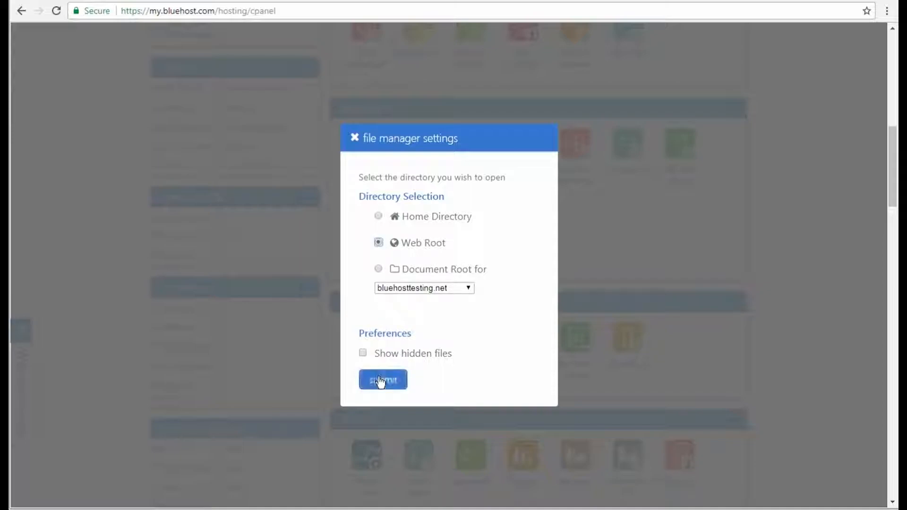
click(382, 380)
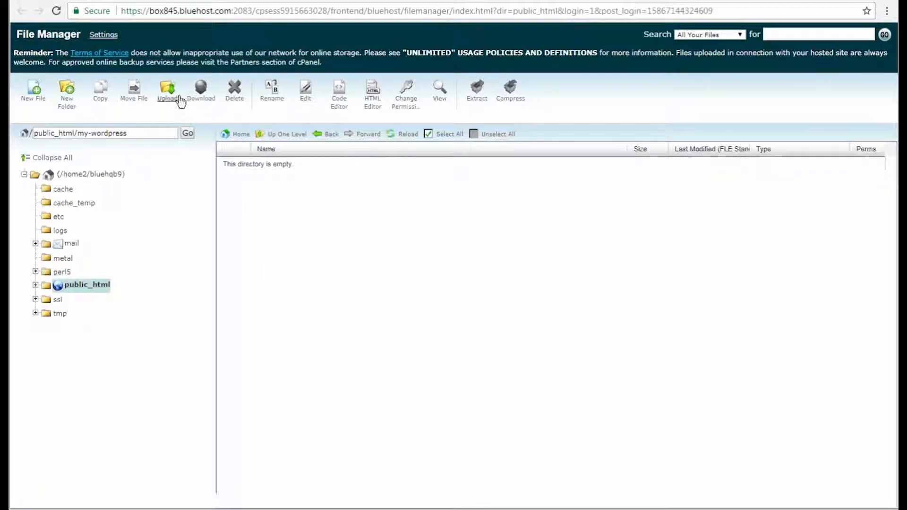
- Upload wordpress-4.9.zip from Downloads into public_html/my-wordpress
click(167, 89)
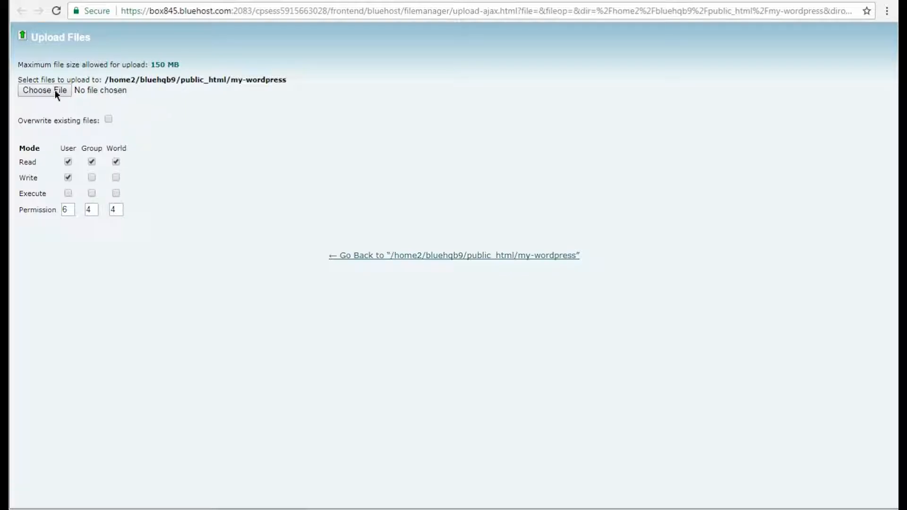
click(45, 90)
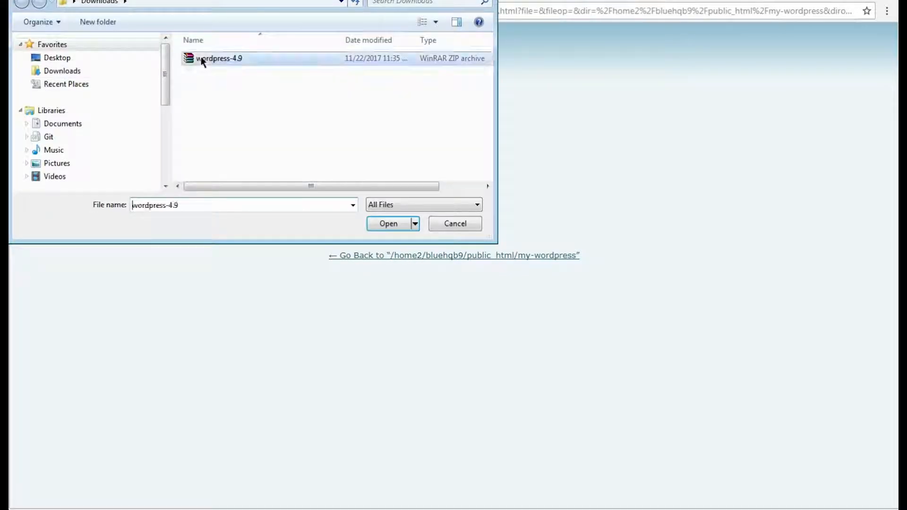
click(389, 223)
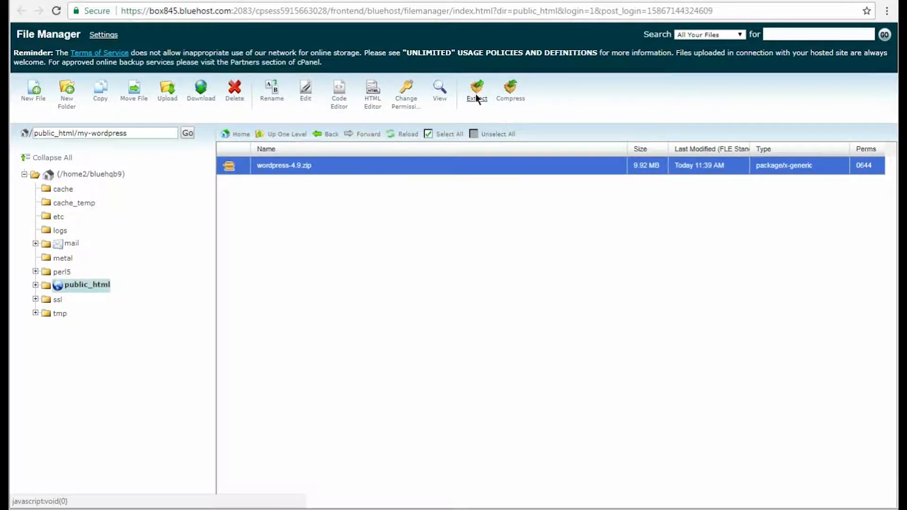
- Extract wordpress-4.9.zip into a wordpress folder, then delete the zip archive
click(475, 91)
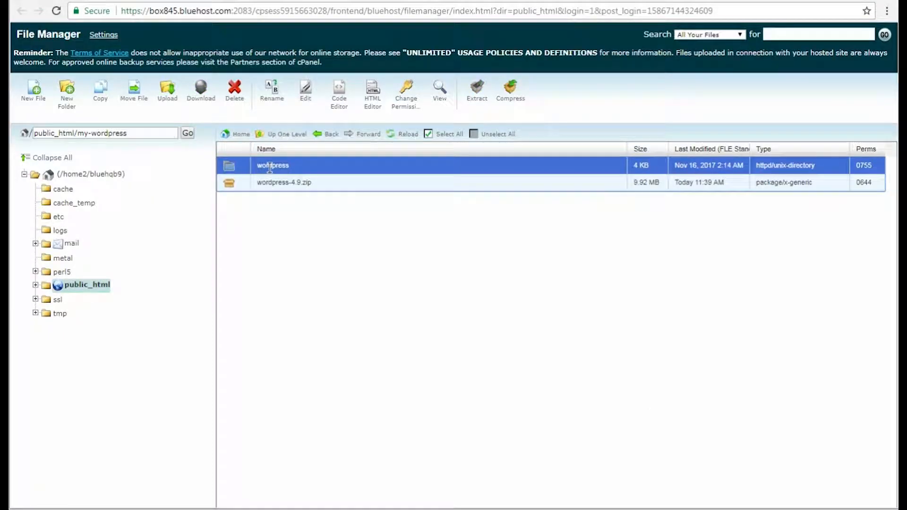
click(284, 182)
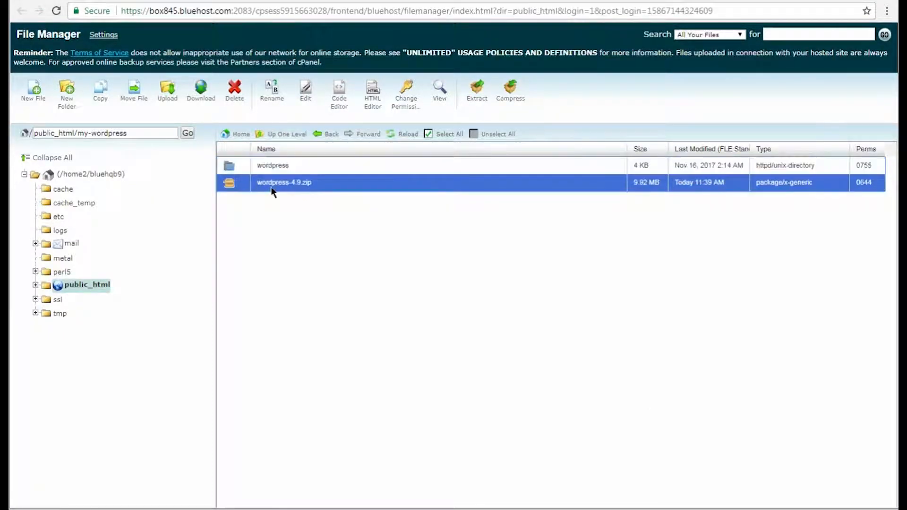
click(233, 90)
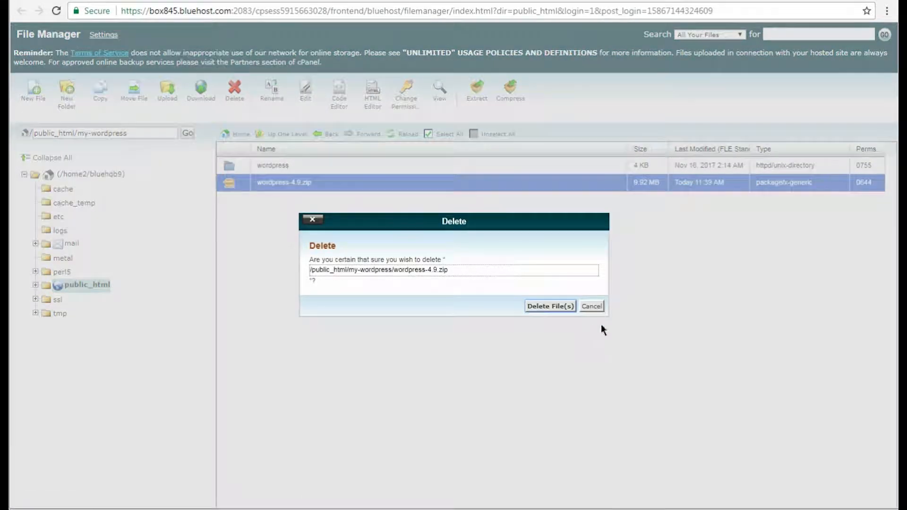
click(549, 306)
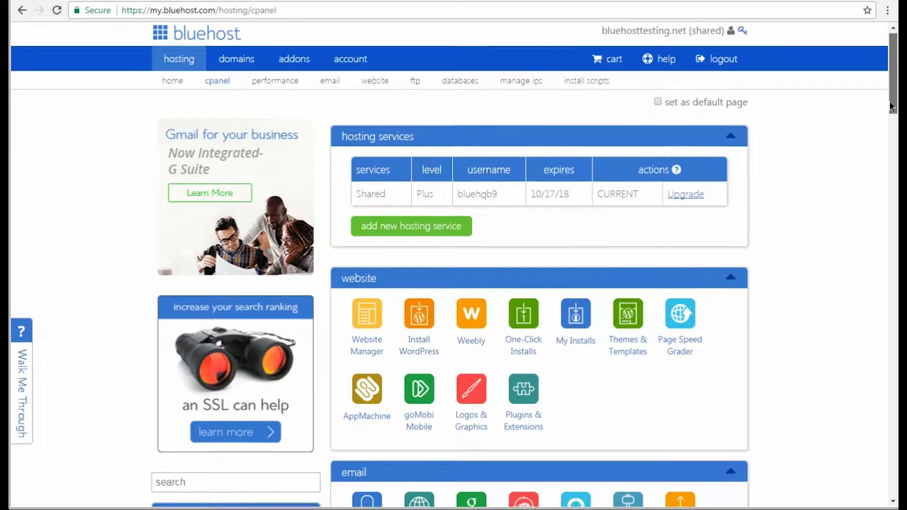
- Start the MySQL Database Wizard from the Database Tools section
scroll(down, 3)
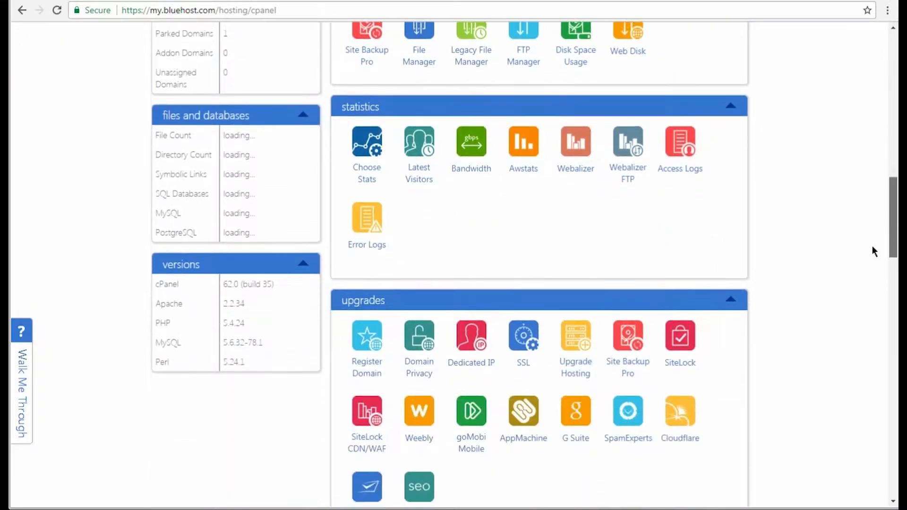
scroll(down, 3)
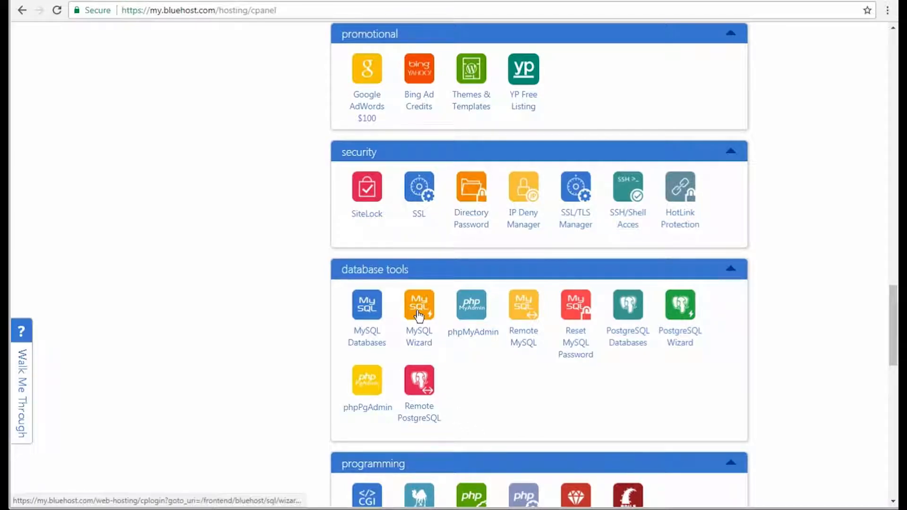
click(419, 305)
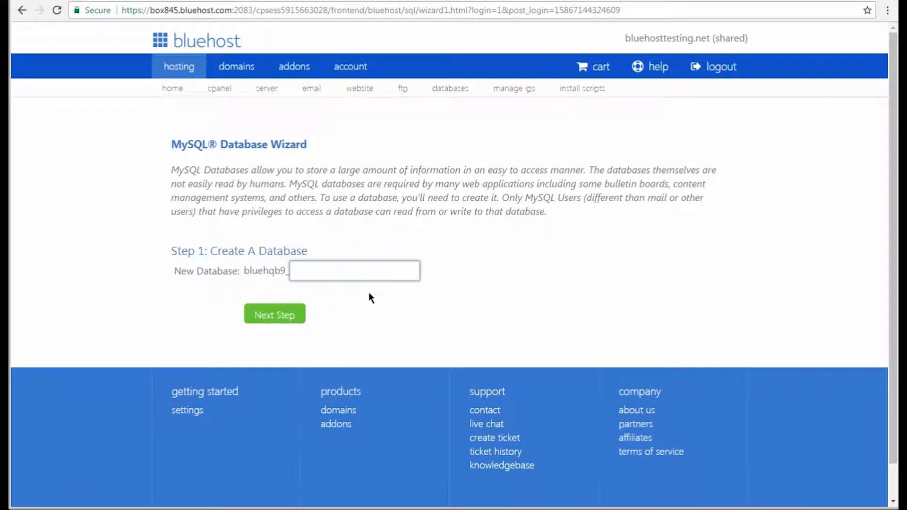
- Create the database newdatabase (bluehqb9_newdatabase) and advance to the users step
text(n)
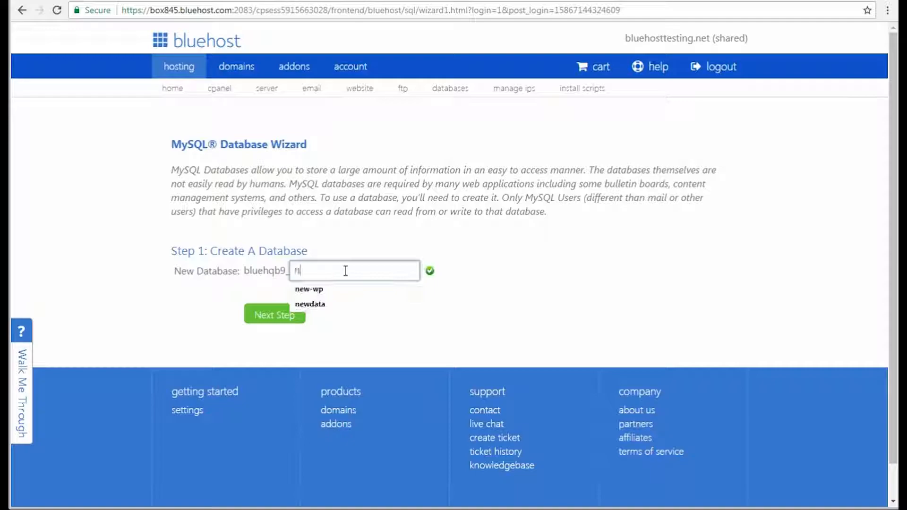
text(newdatabase)
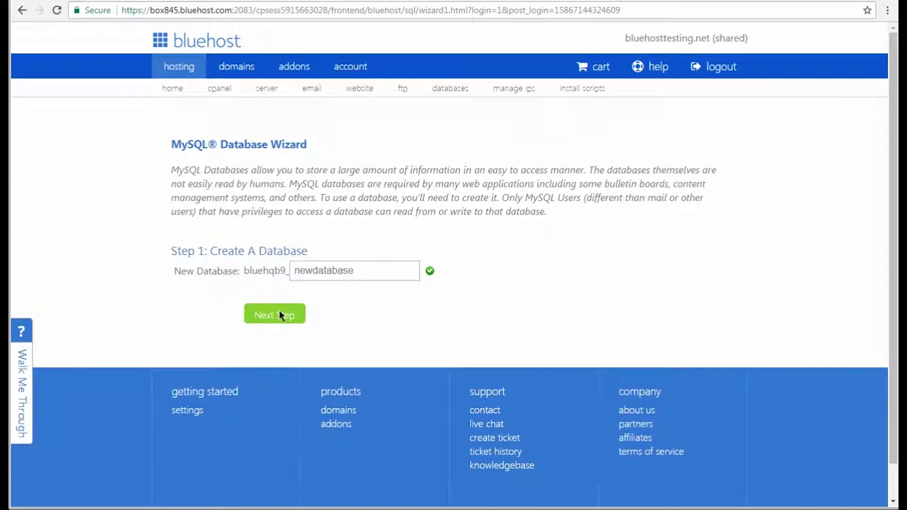
click(274, 314)
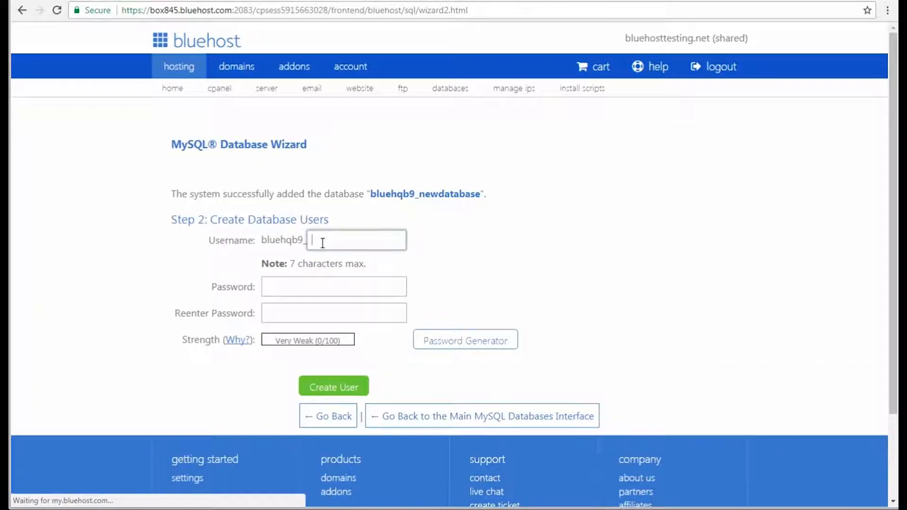
- Enter username newuser and fill both password fields with a generated very strong password
text(newuser)
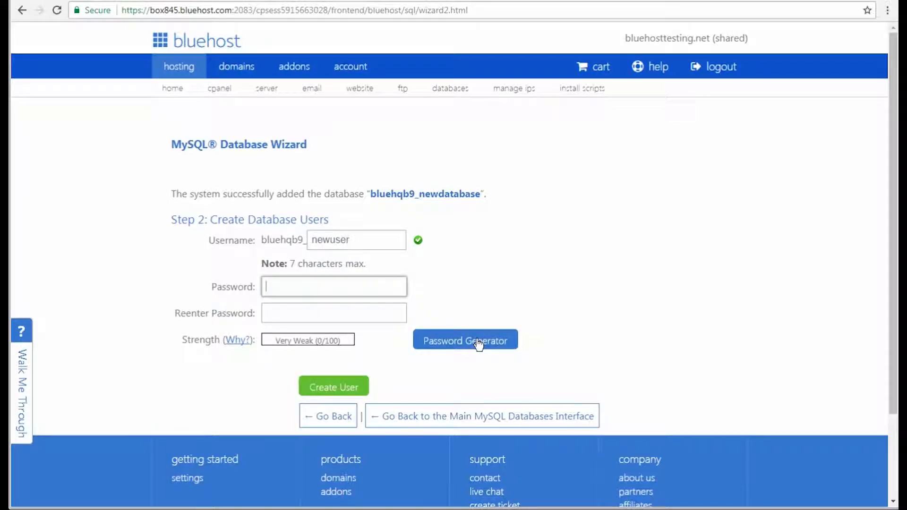
click(464, 340)
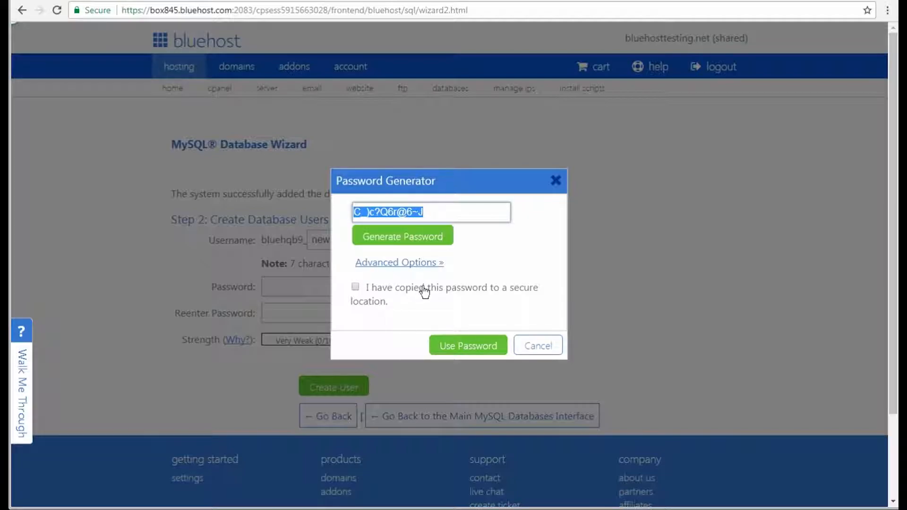
click(537, 346)
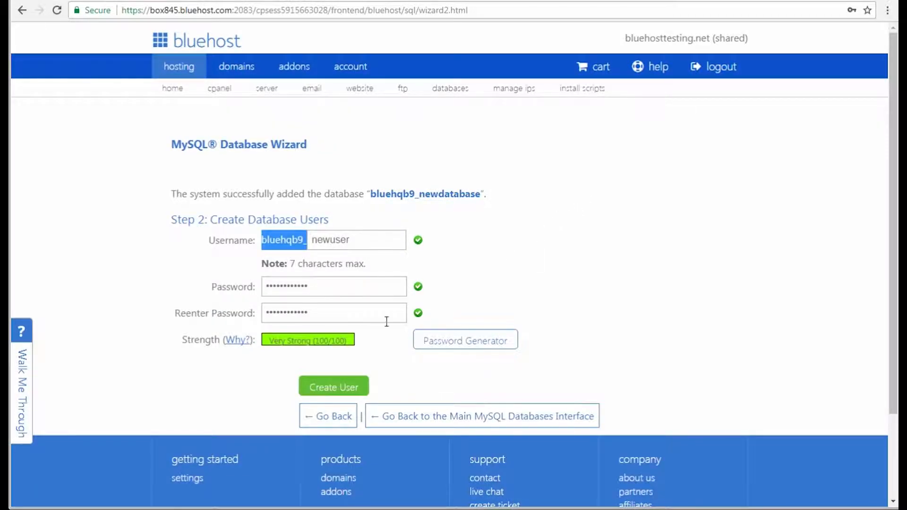
- Create bluehqb9_newuser with ALL PRIVILEGES on bluehqb9_newdatabase and finish the wizard
click(334, 387)
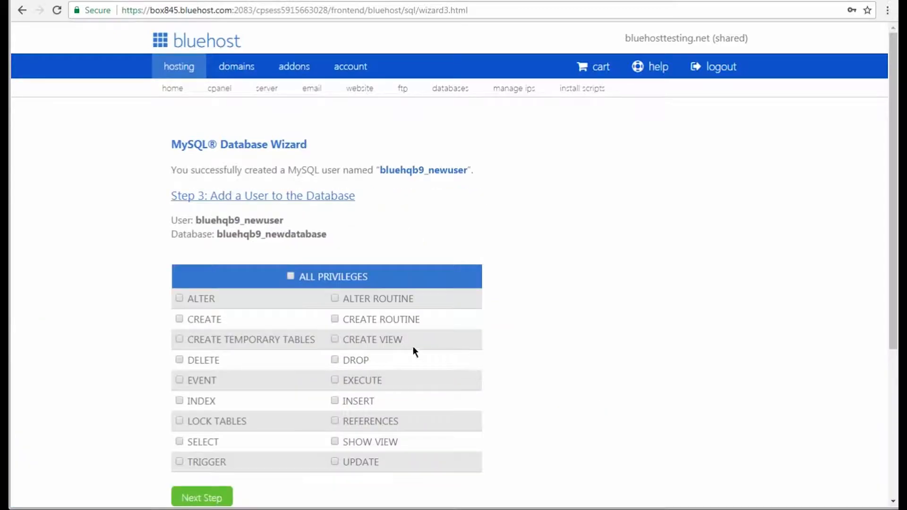
click(290, 277)
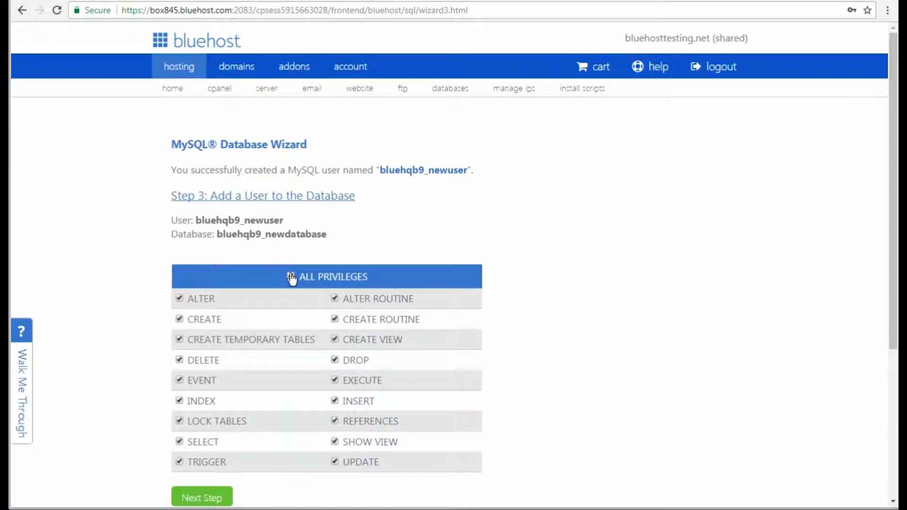
scroll(down, 3)
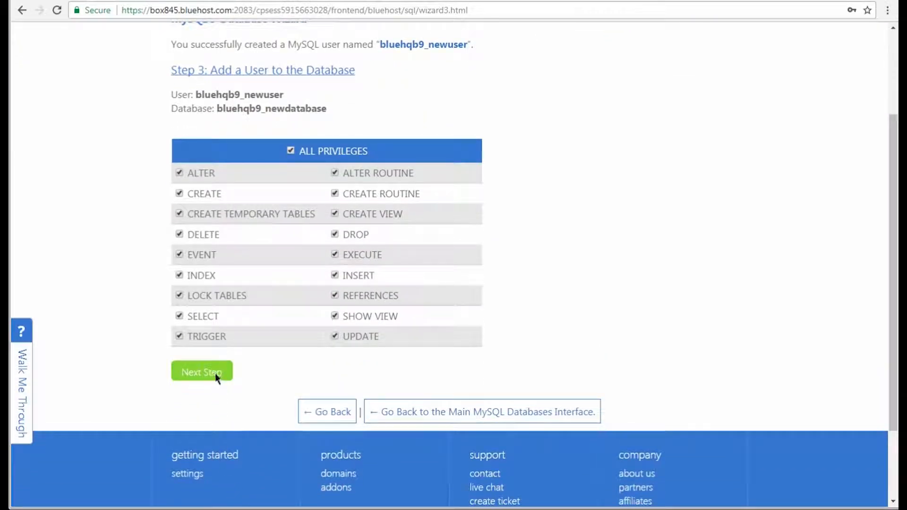
click(201, 371)
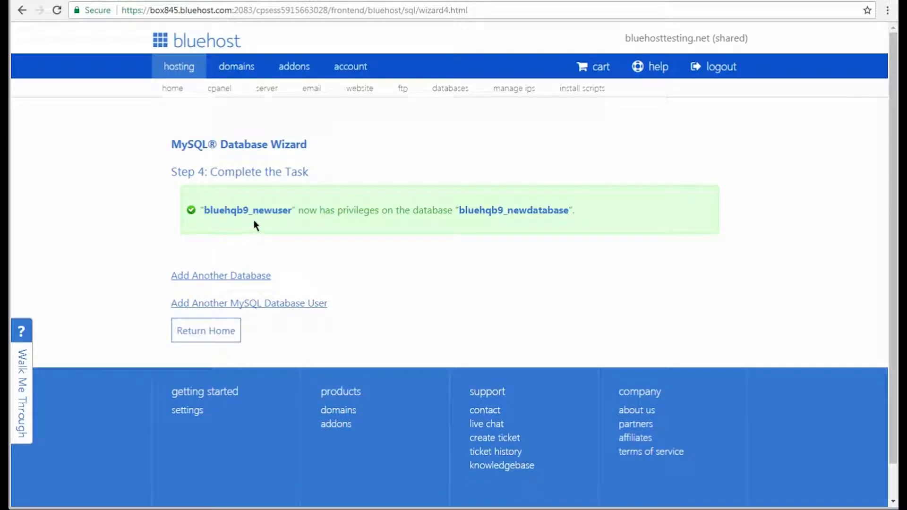
mouse_move(561, 226)
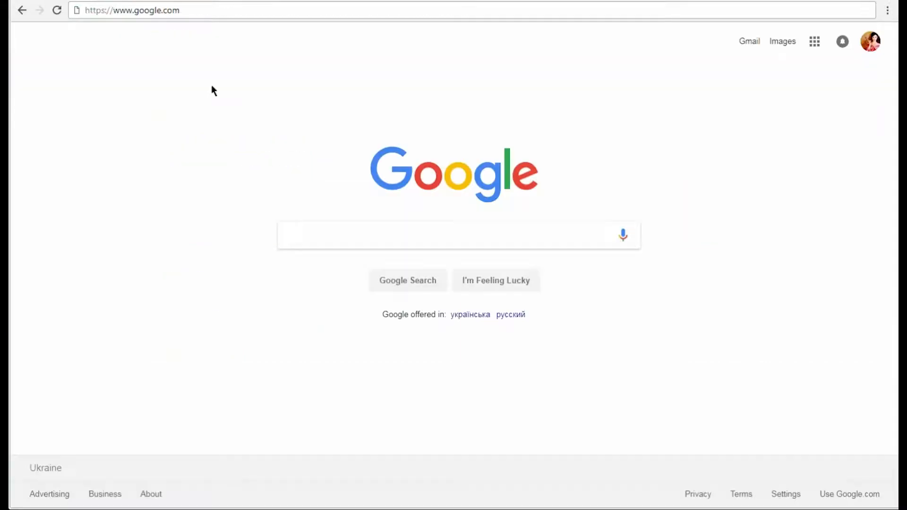
click(133, 9)
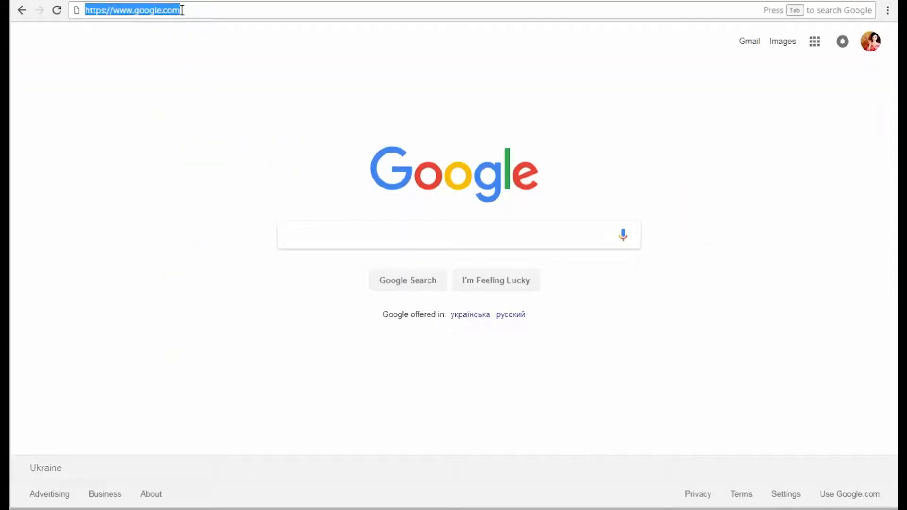
text(https://box845.bluehost.com/~bluehqb9/my-wordpress/)
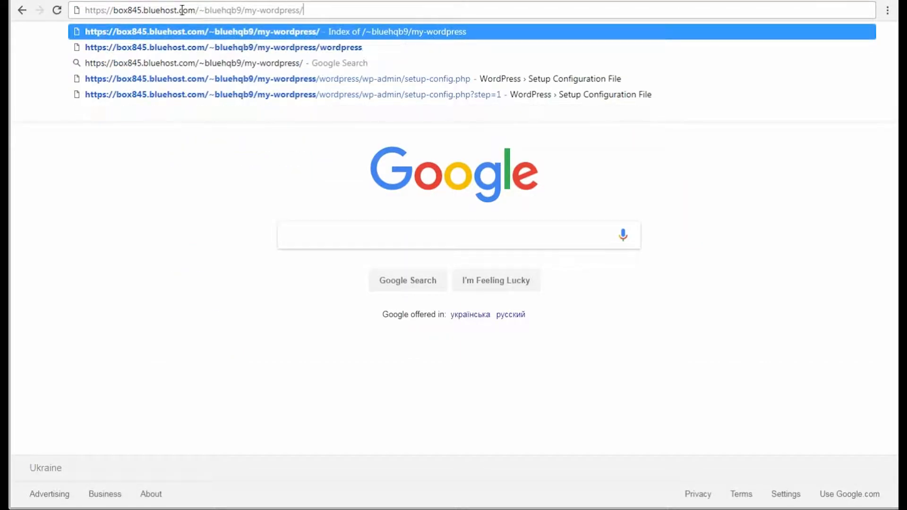
text(wordpress/wp-admin/setup-config.php)
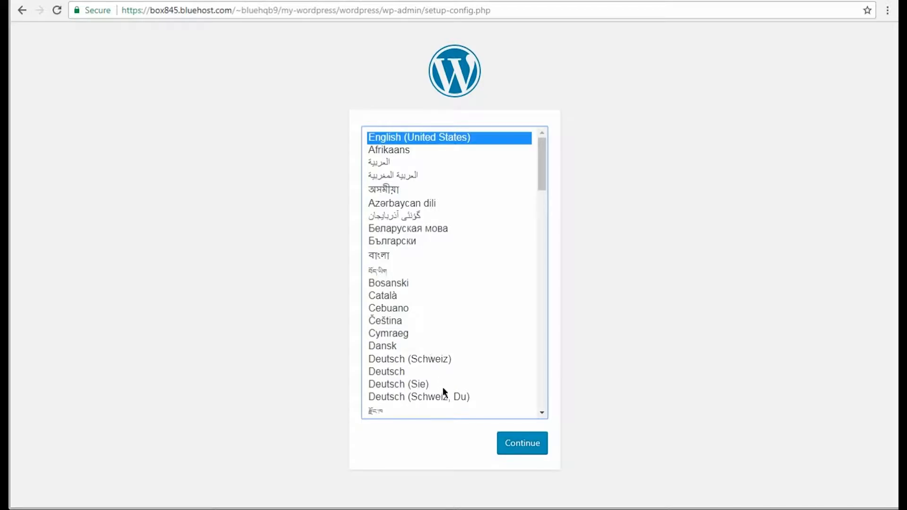
- Keep English and submit bluehqb9_newdatabase, bluehqb9_newuser, its password and localhost as connection details
click(522, 443)
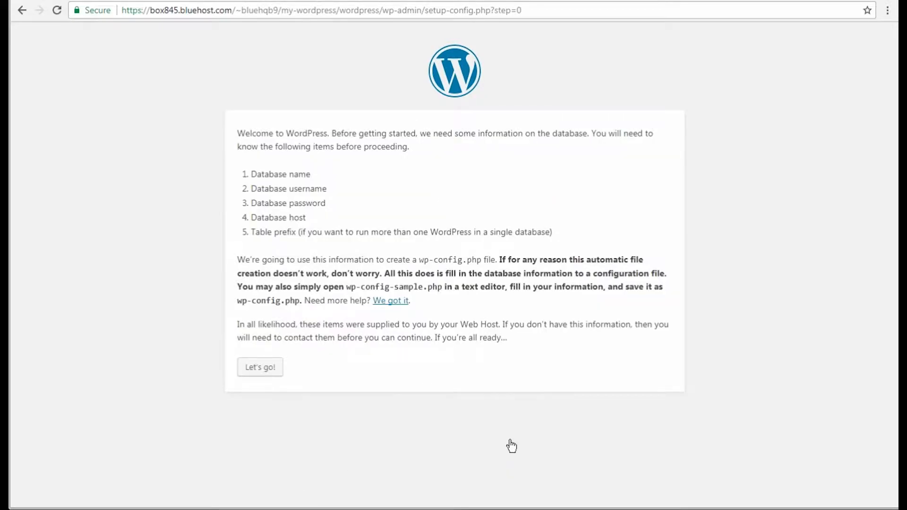
click(260, 366)
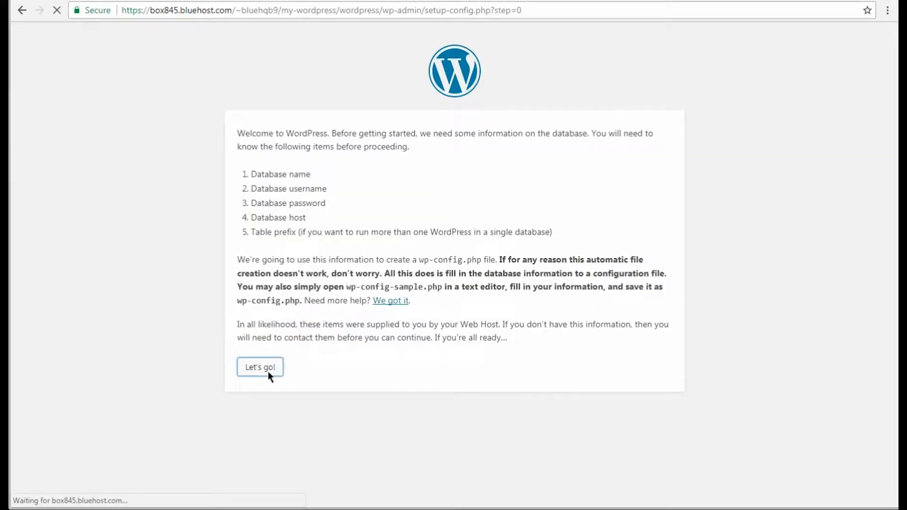
click(260, 367)
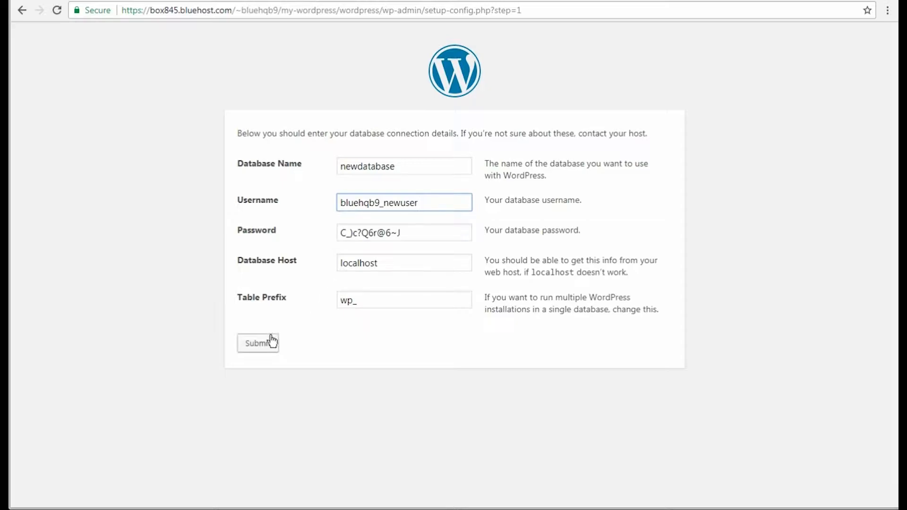
click(258, 341)
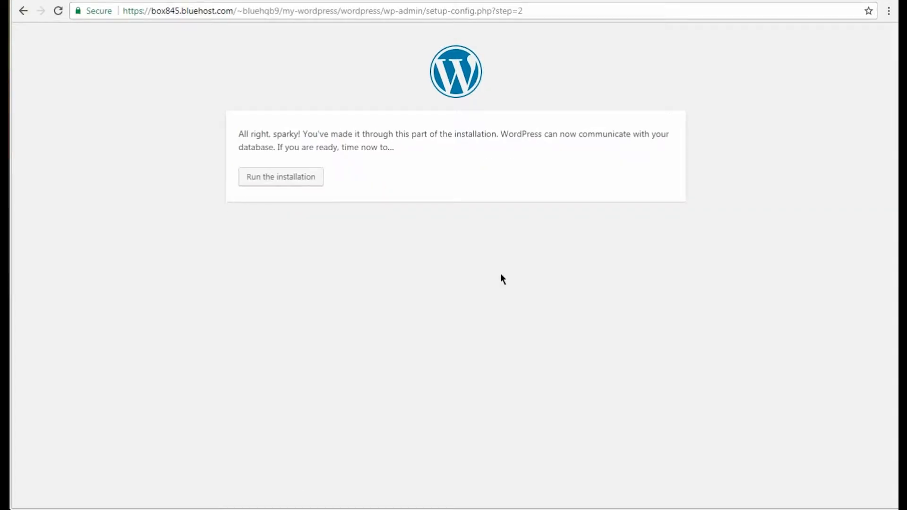
click(279, 177)
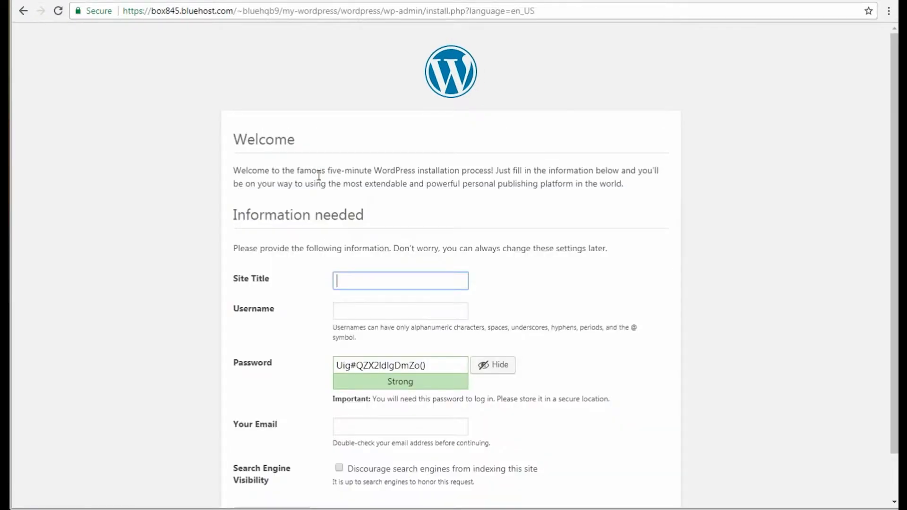
text(m)
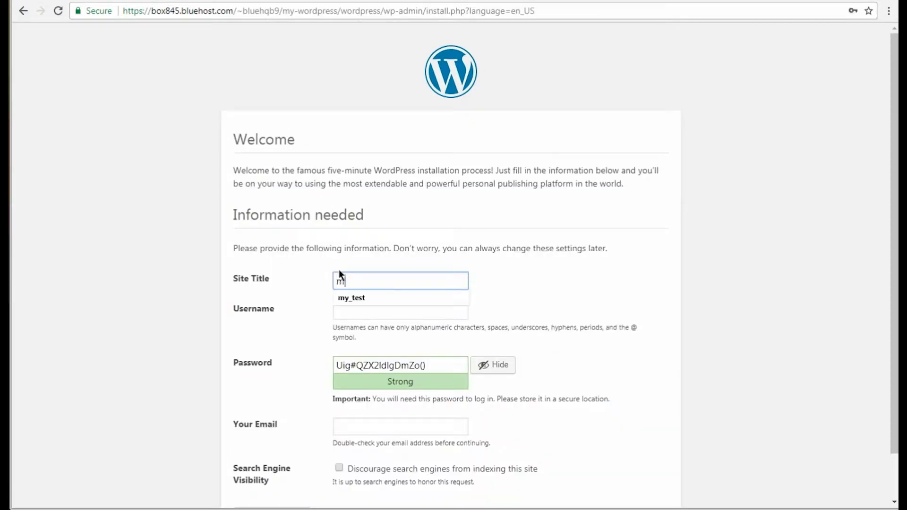
text(ywebsite)
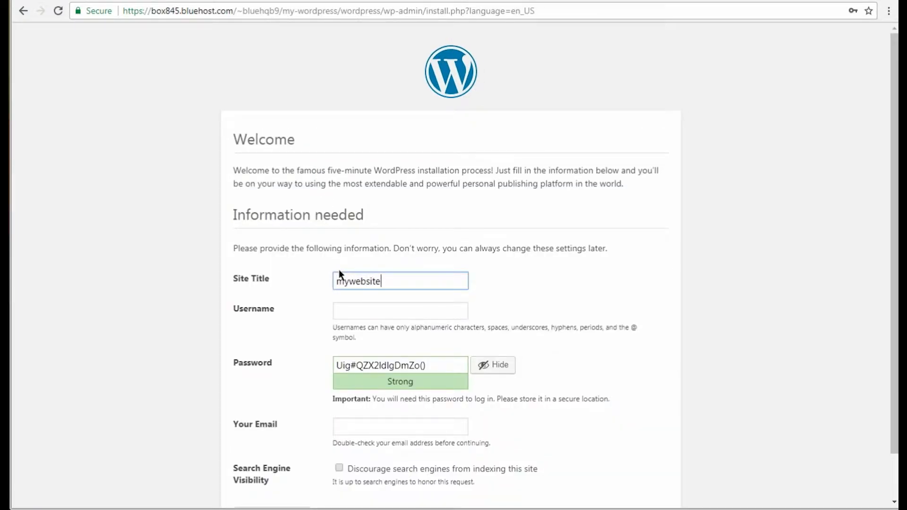
text(a)
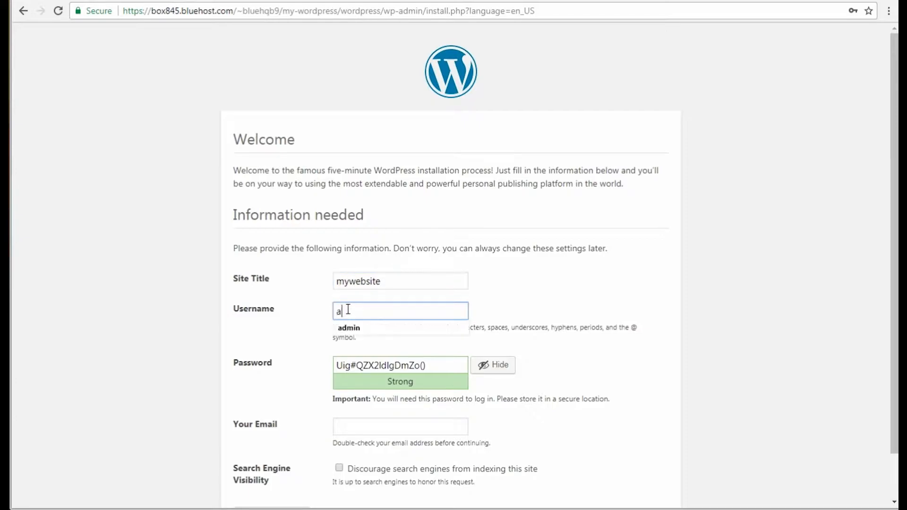
text(dmin)
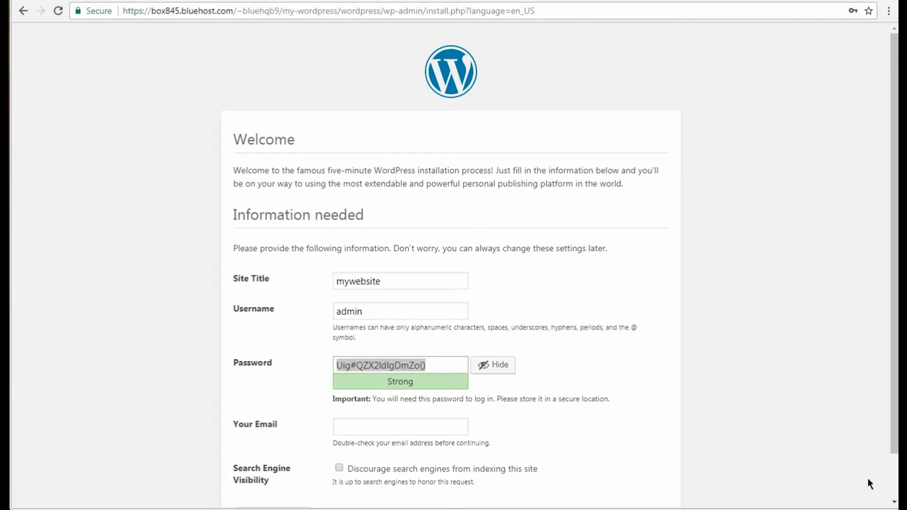
text(admin@admin.com)
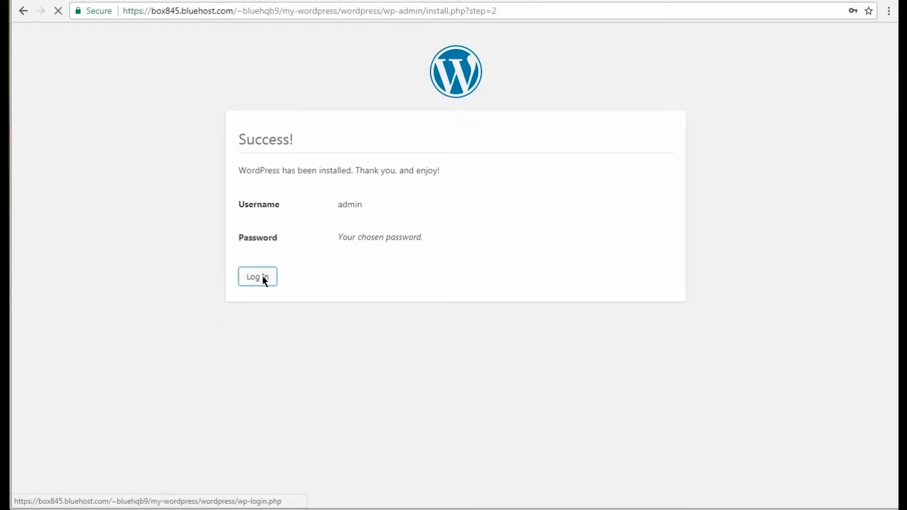
- Log in with the saved admin username to reach the mywebsite Dashboard
click(257, 277)
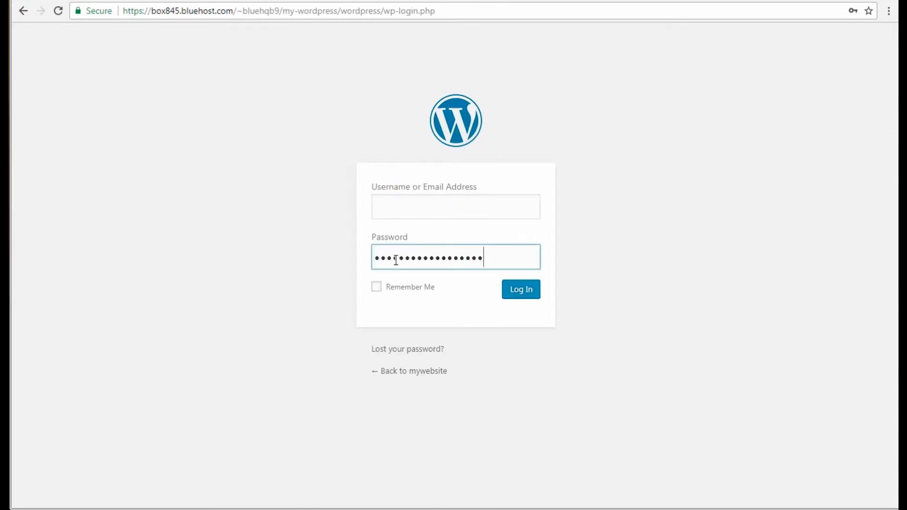
text(ad)
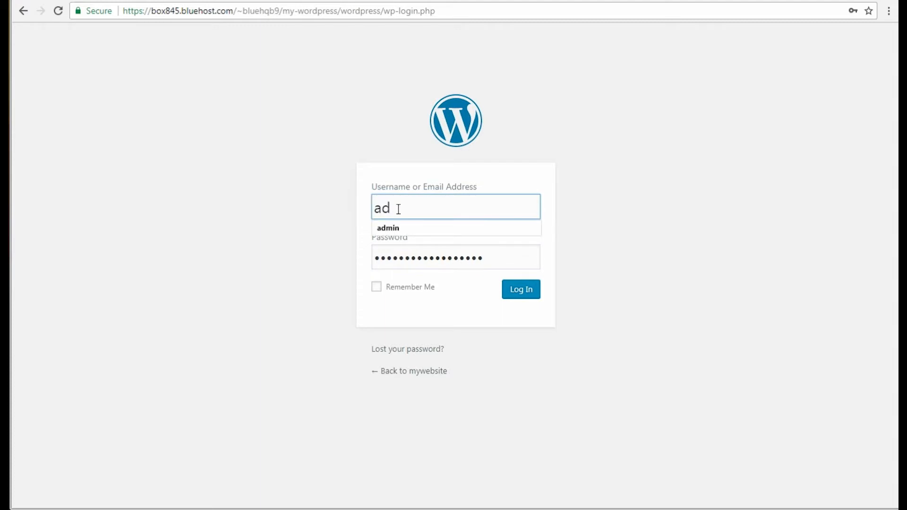
click(388, 228)
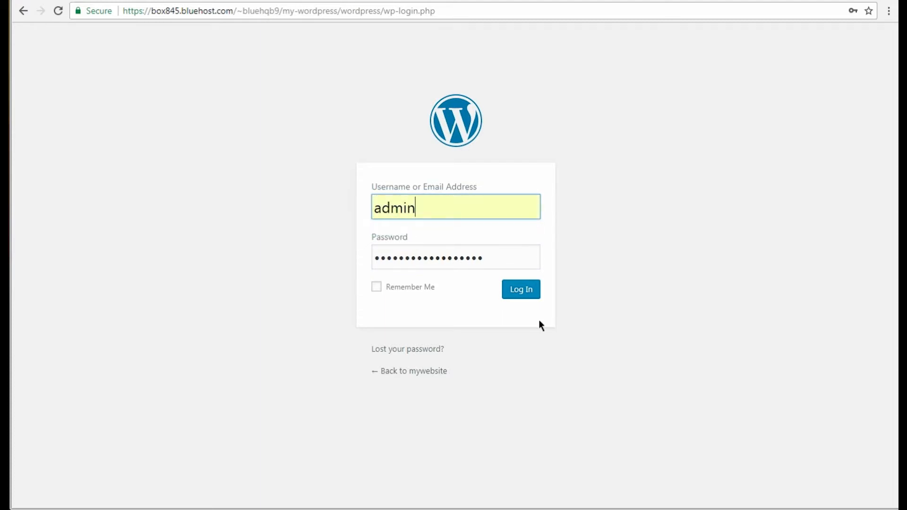
click(520, 289)
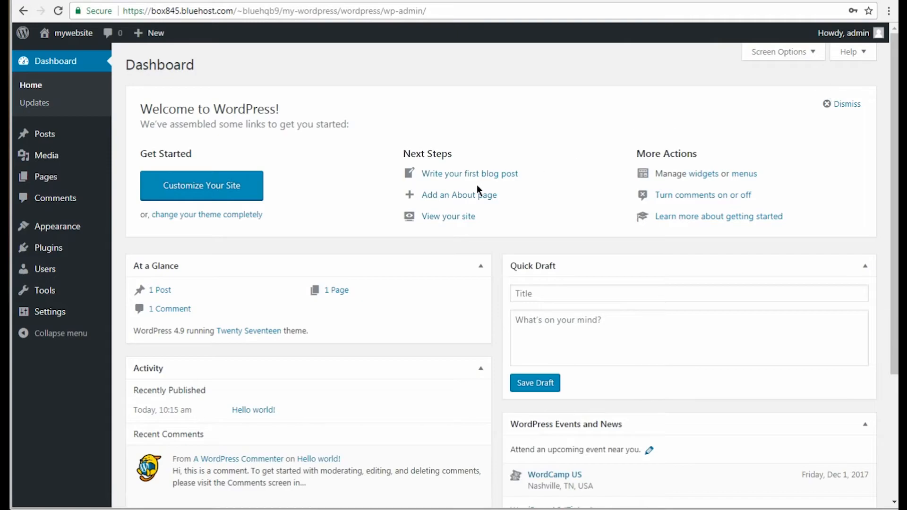
- Visit the live front page showing 'Just another WordPress site' from the admin bar
scroll(down, 3)
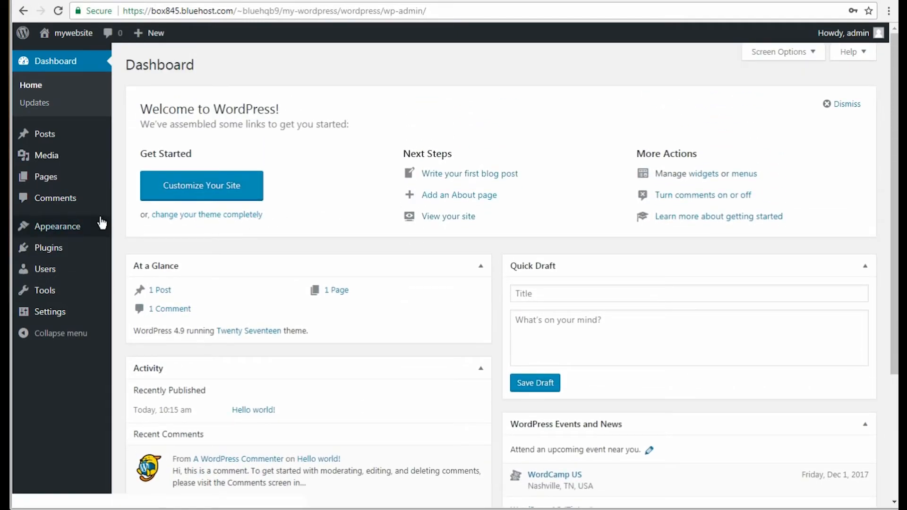
click(73, 32)
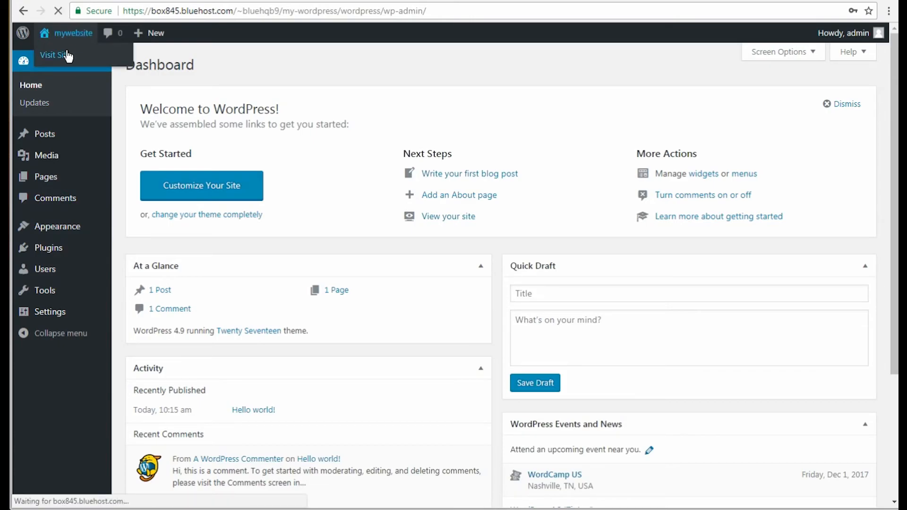
click(52, 54)
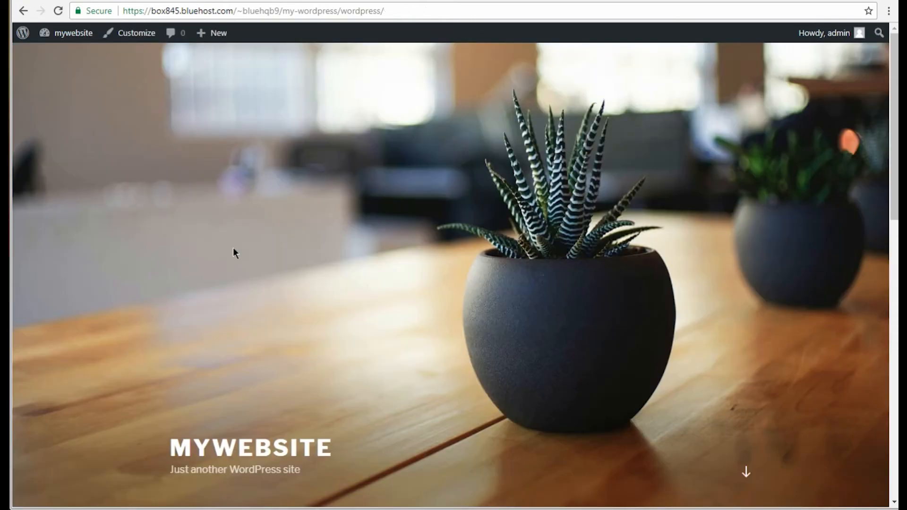